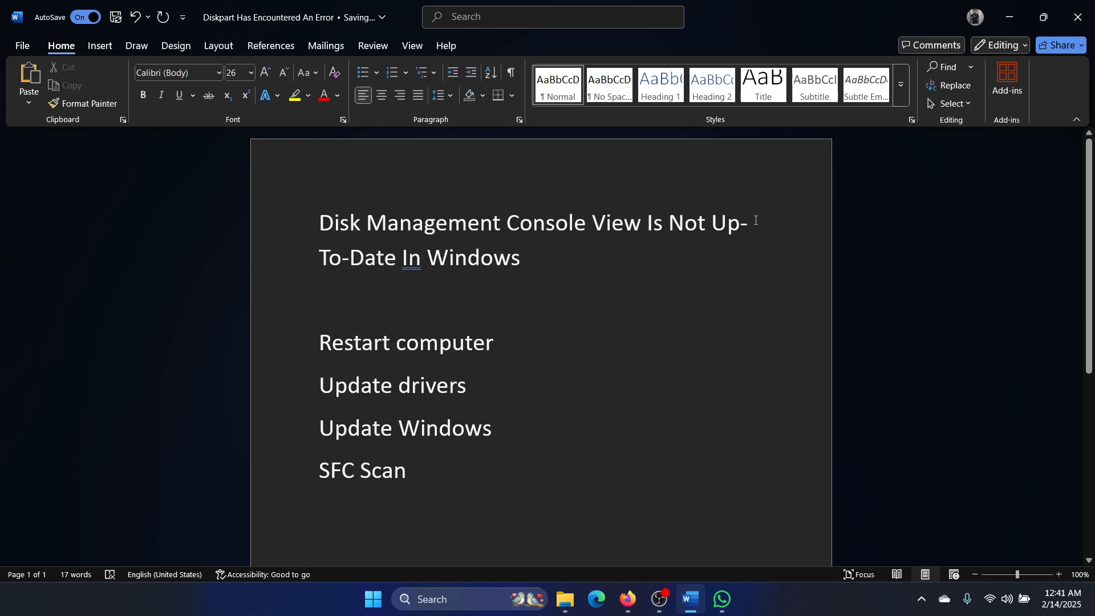
Select the fix lines in the Word list and bring up the Win+X Power User menu.
click(496, 428)
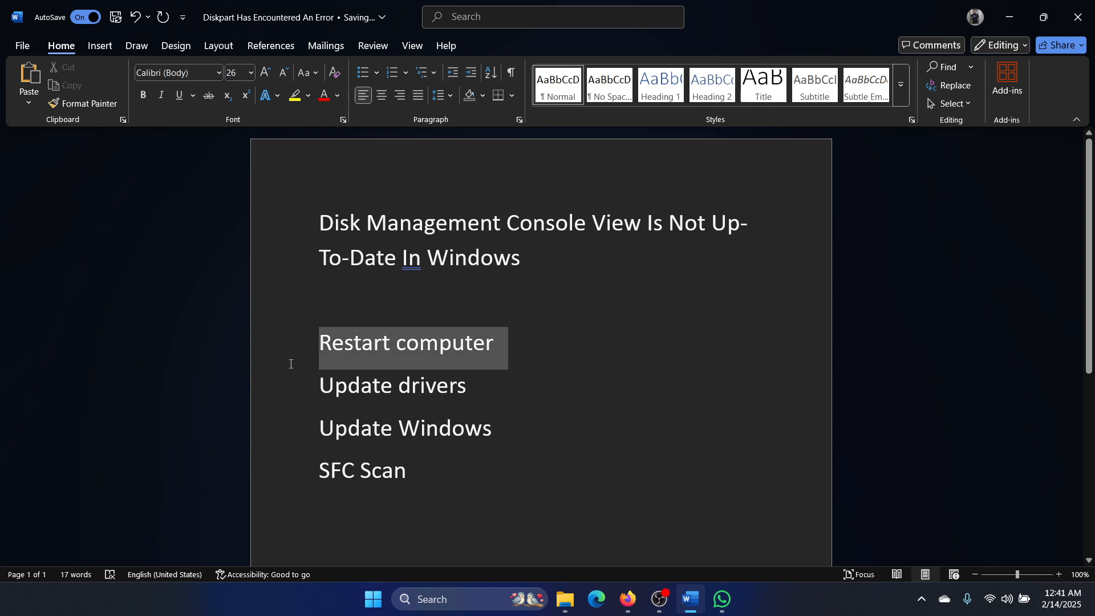
click(493, 342)
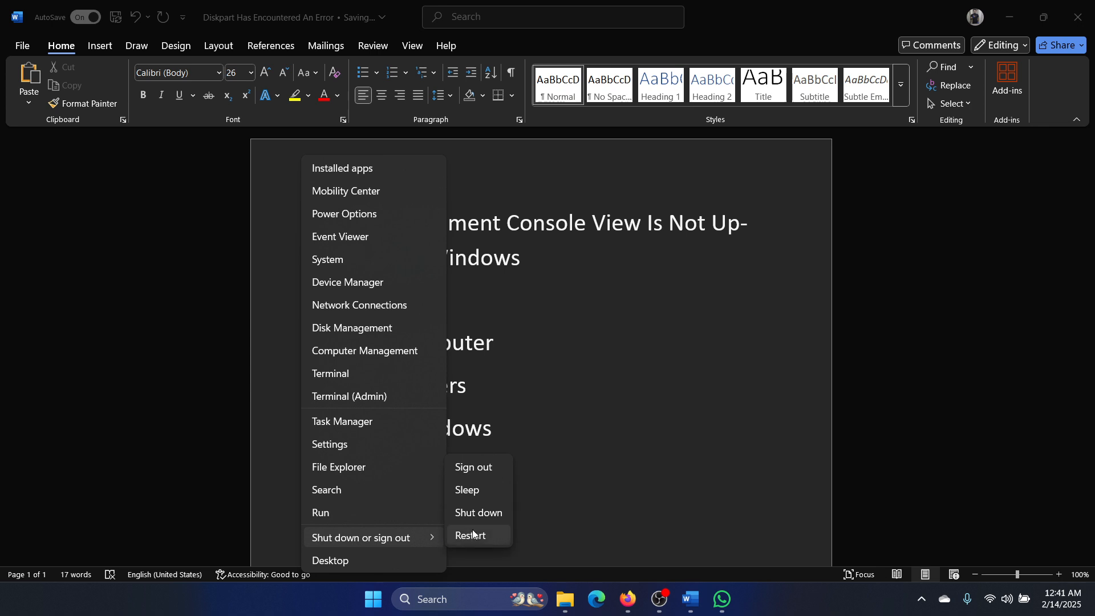
click(540, 391)
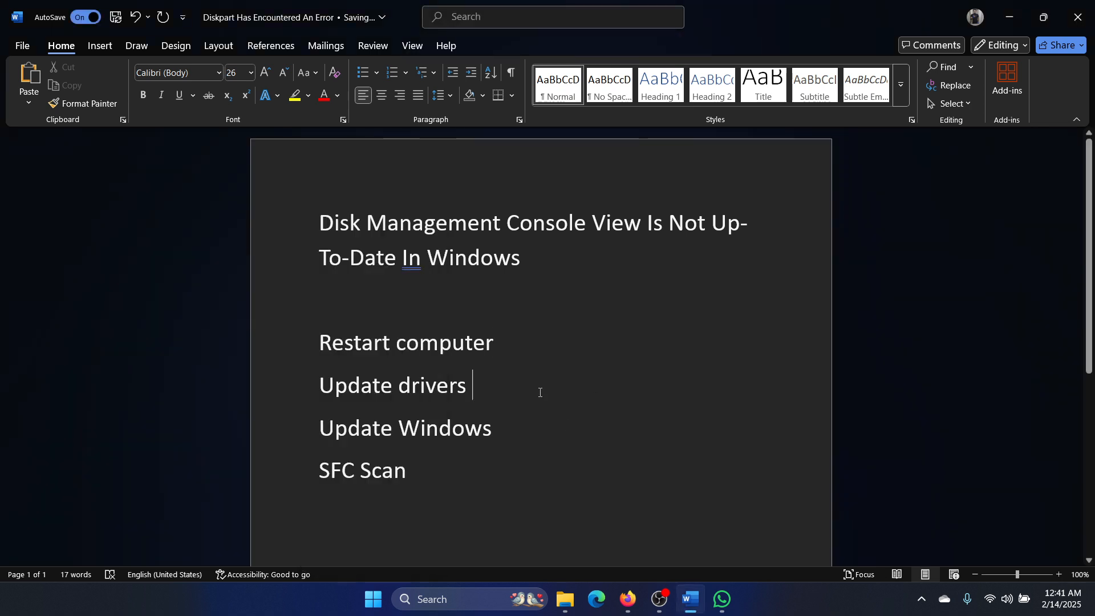
double_click(391, 384)
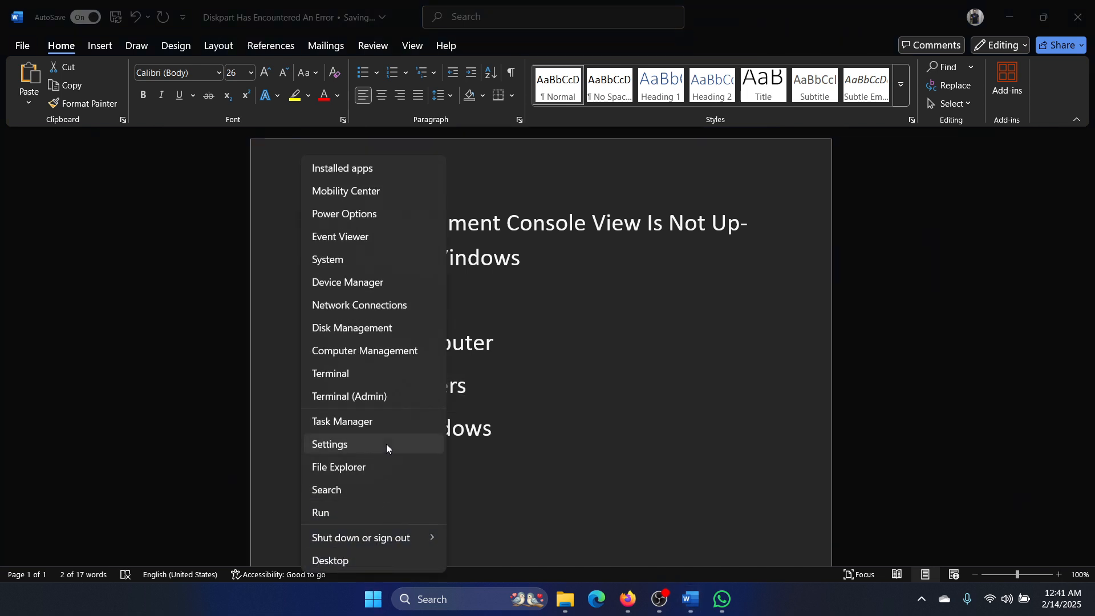
Go to Settings, Windows Update, then its Advanced options.
click(328, 443)
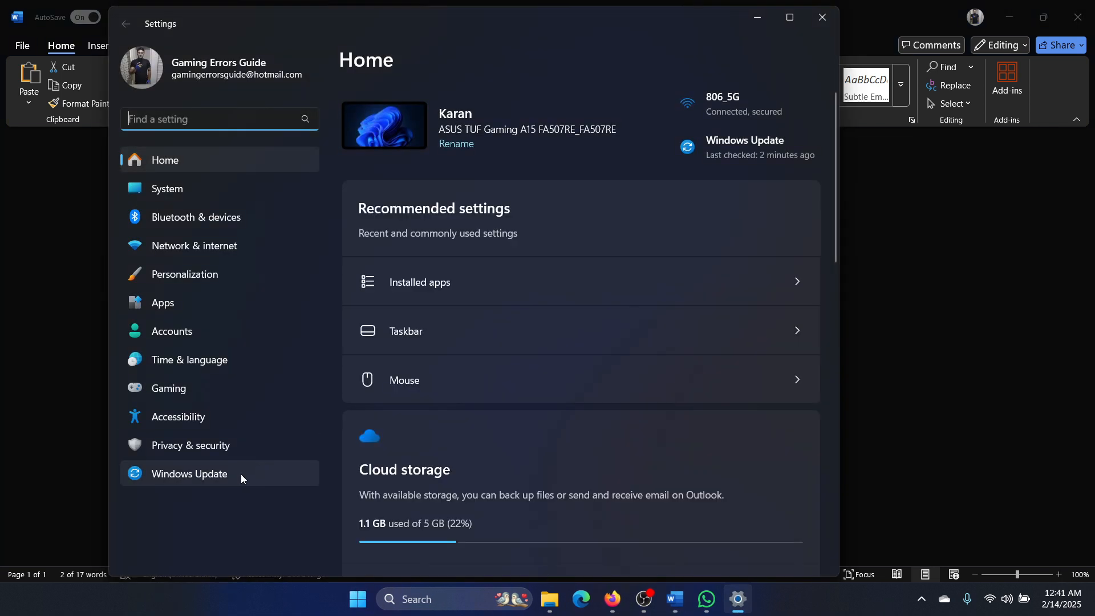
click(188, 473)
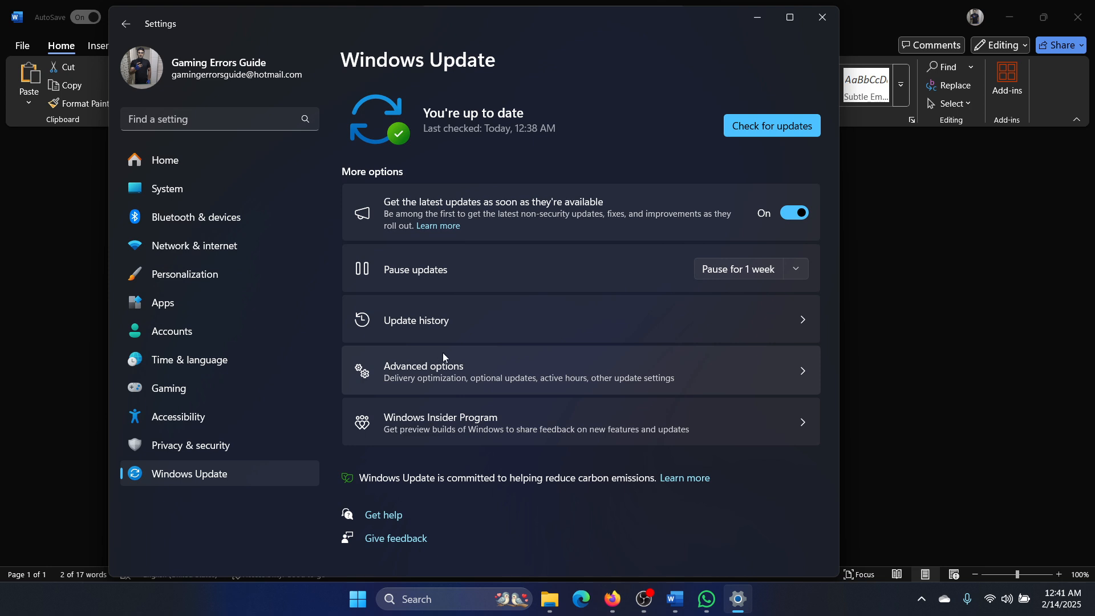
click(422, 370)
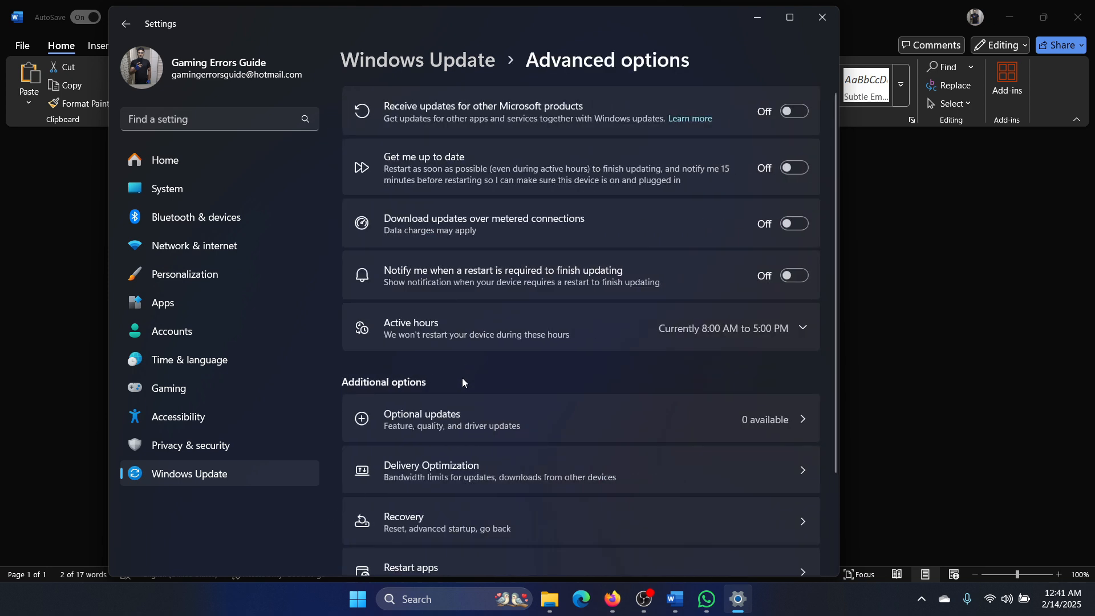
View the Optional updates page showing none available, then head back toward Windows Update.
click(579, 418)
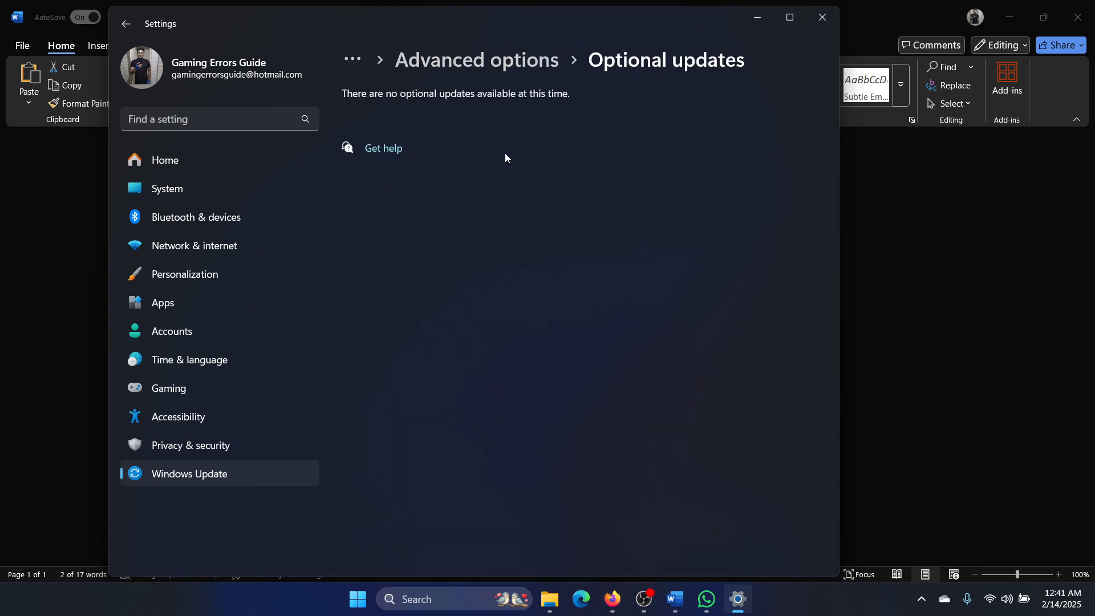
click(673, 599)
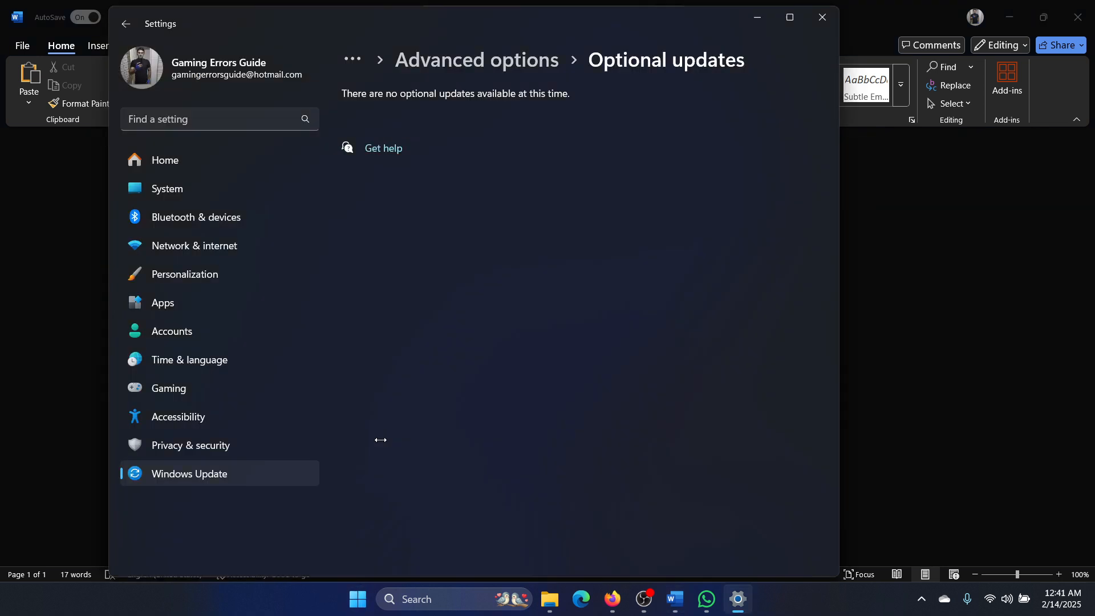
click(188, 473)
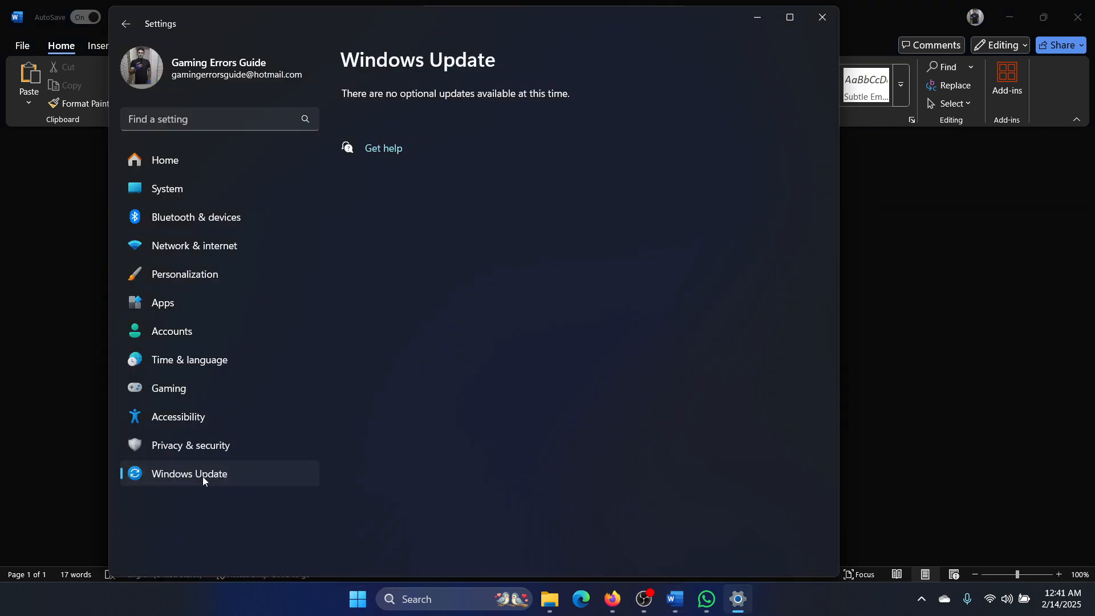
Return to the main Windows Update page from the sidebar.
click(188, 474)
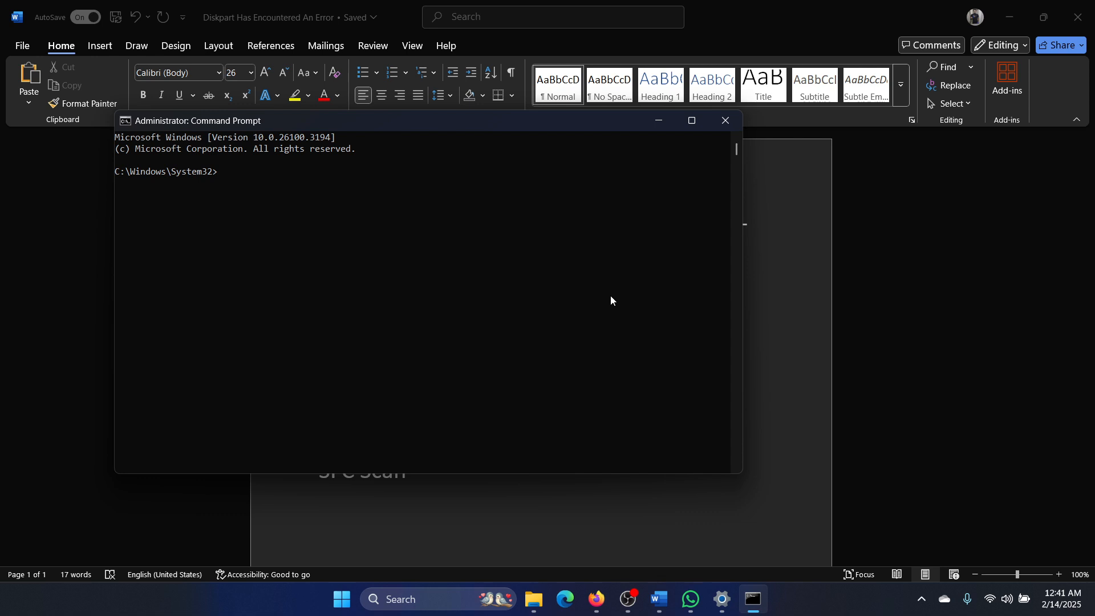
Enter sfc in the administrator Command Prompt, then return to the SFC Scan fix in Word.
text(sfc)
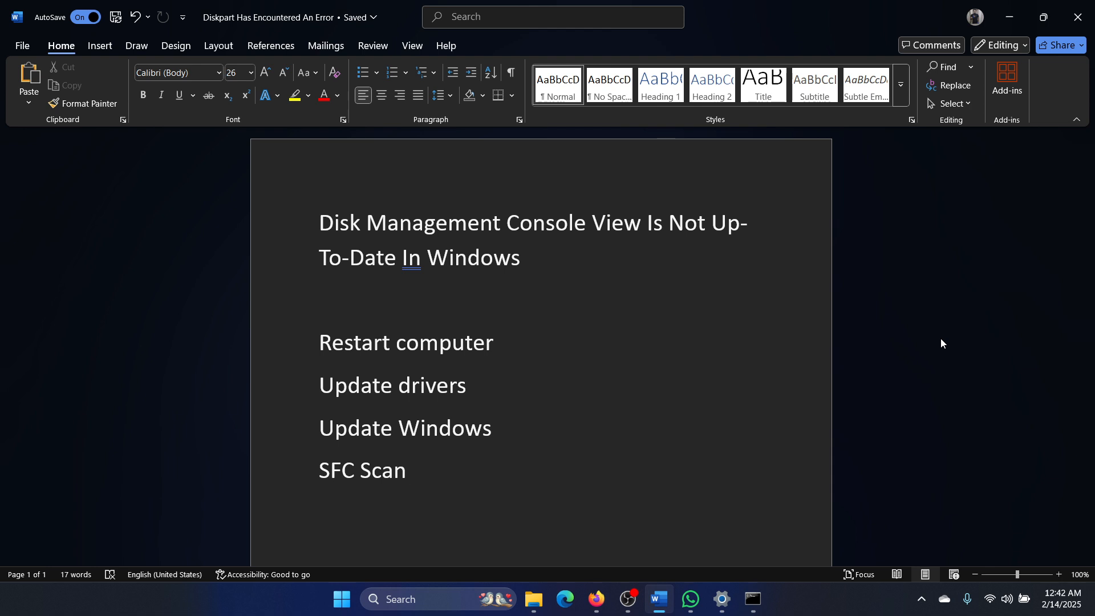
click(412, 469)
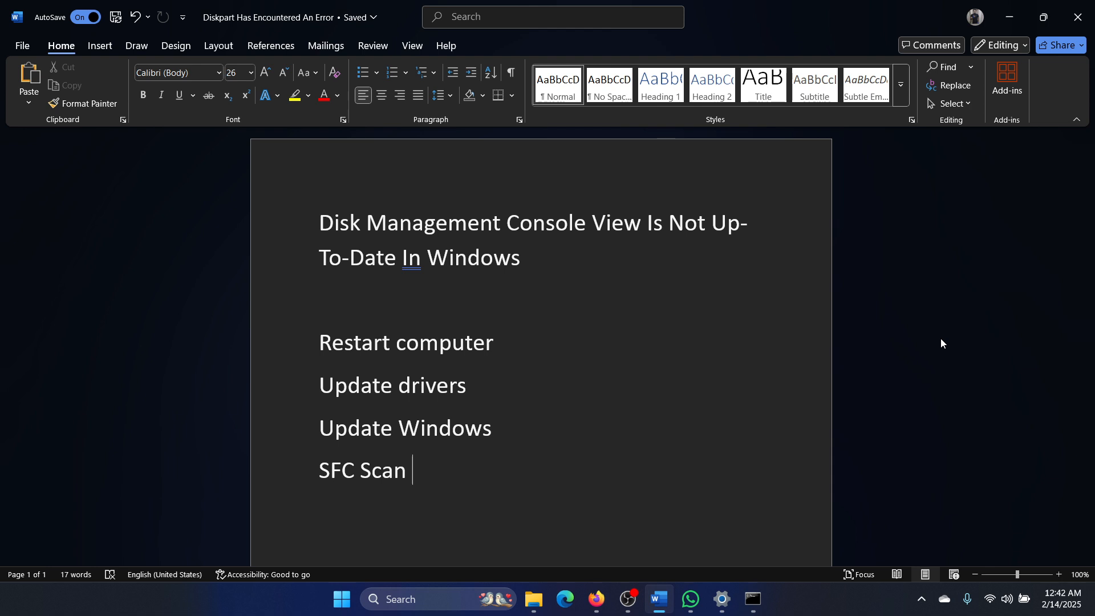